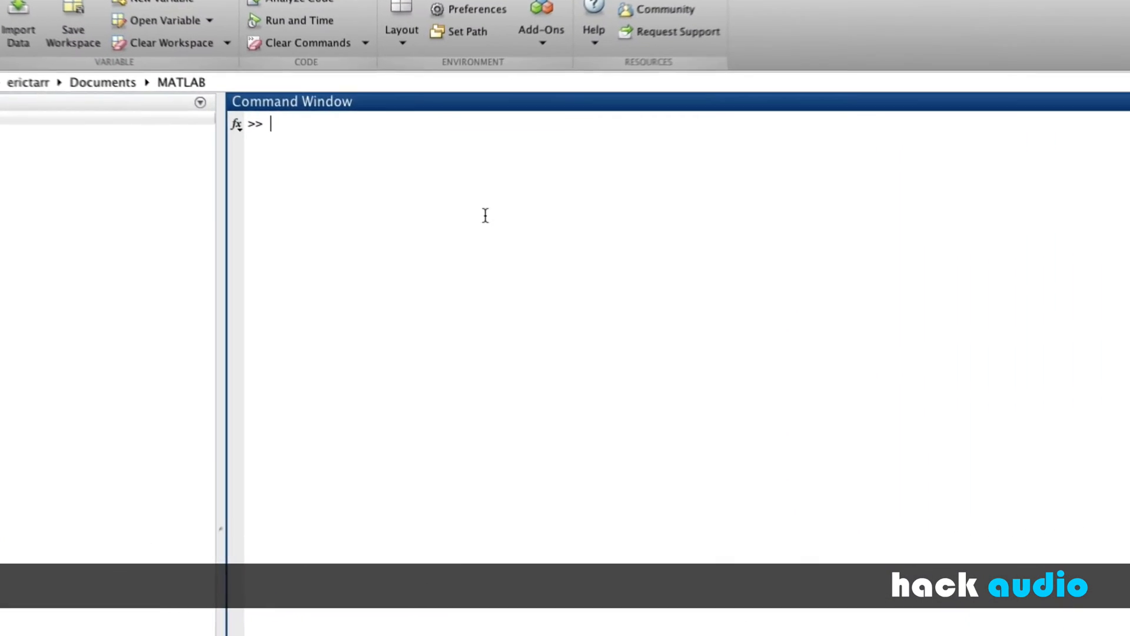
# - Run audioread on 'AcGtr.wav' to store samples in y and sample rate in Fs
pyautogui.write("[y,Fs] = audioread('AcGtr.wav');")
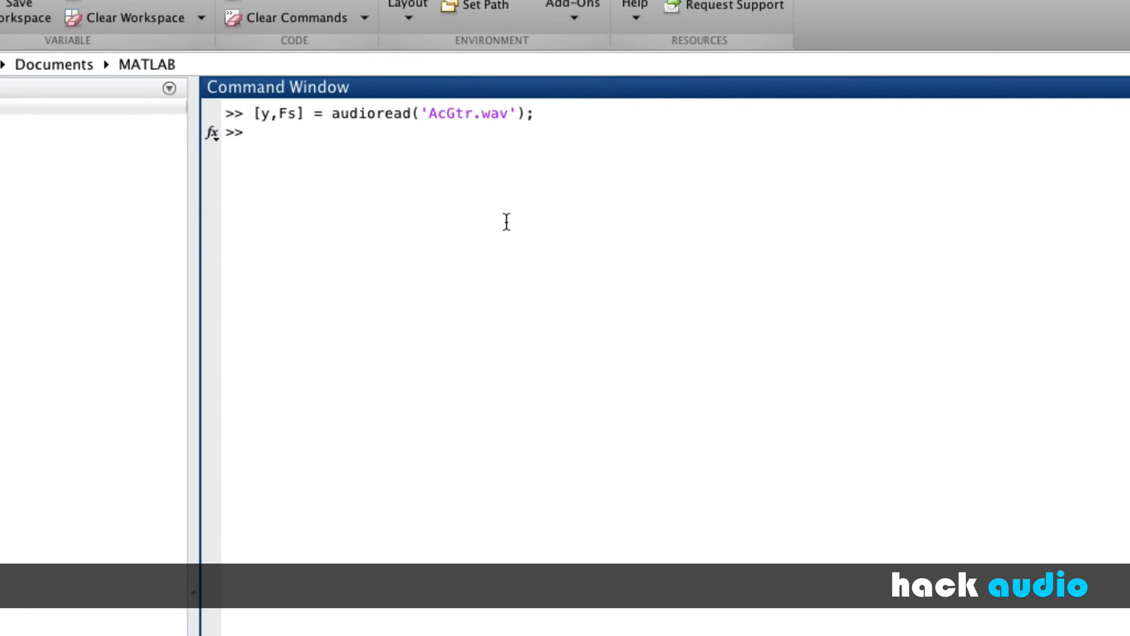
pyautogui.moveTo(263, 135)
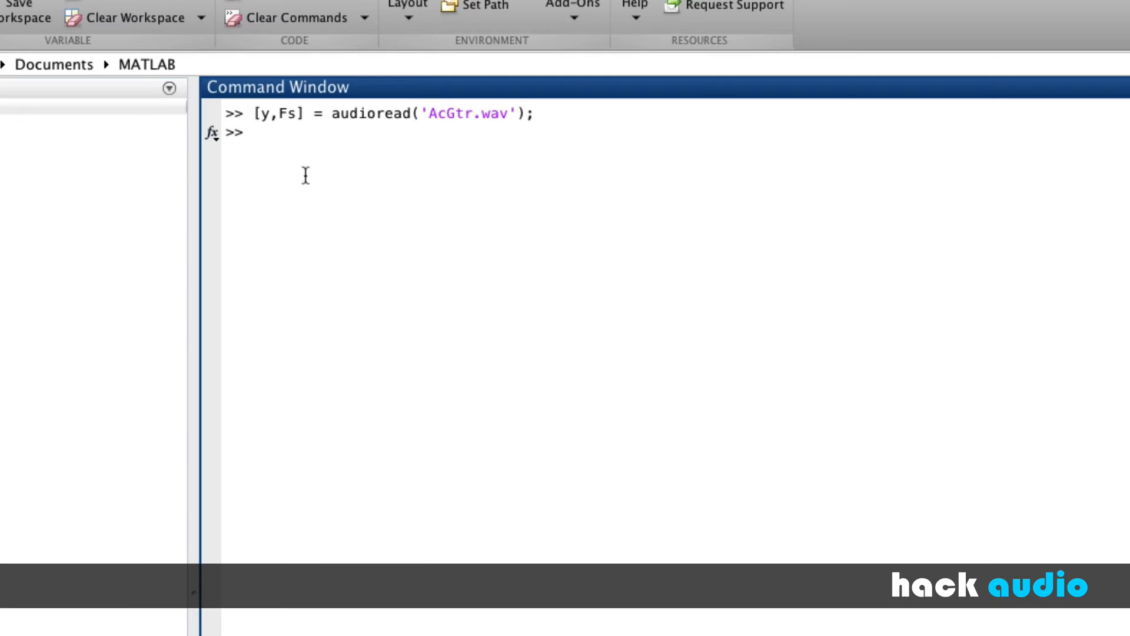
pyautogui.moveTo(495, 317)
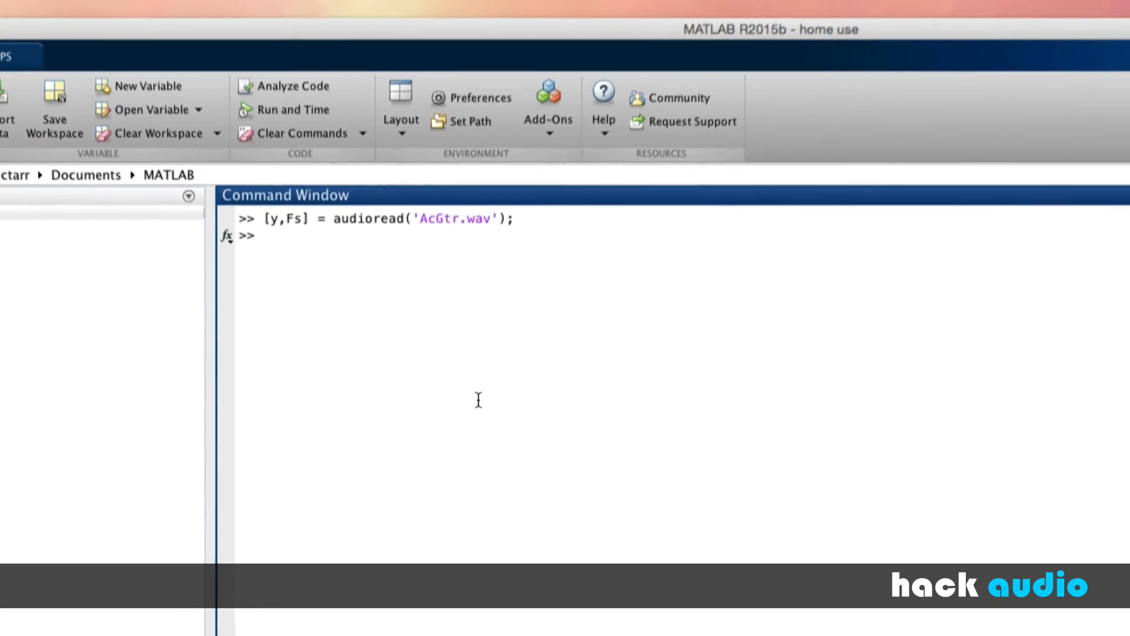
# - Plot the waveform with plot(y), view it, then close the Figure 1 window
pyautogui.write('plot(y);')
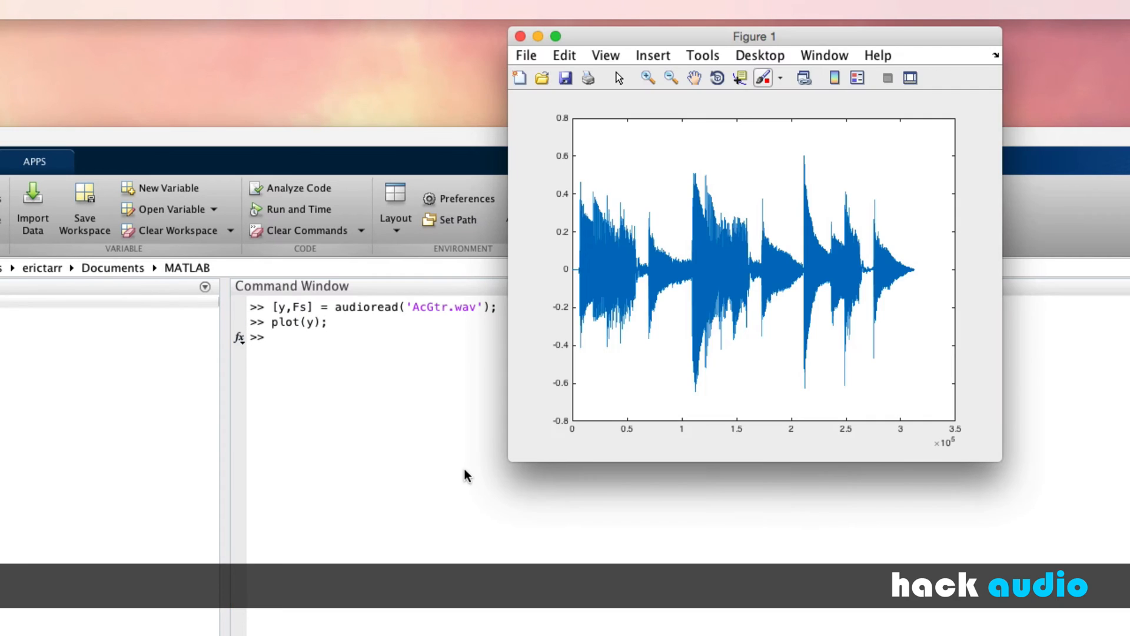
pyautogui.moveTo(577, 316)
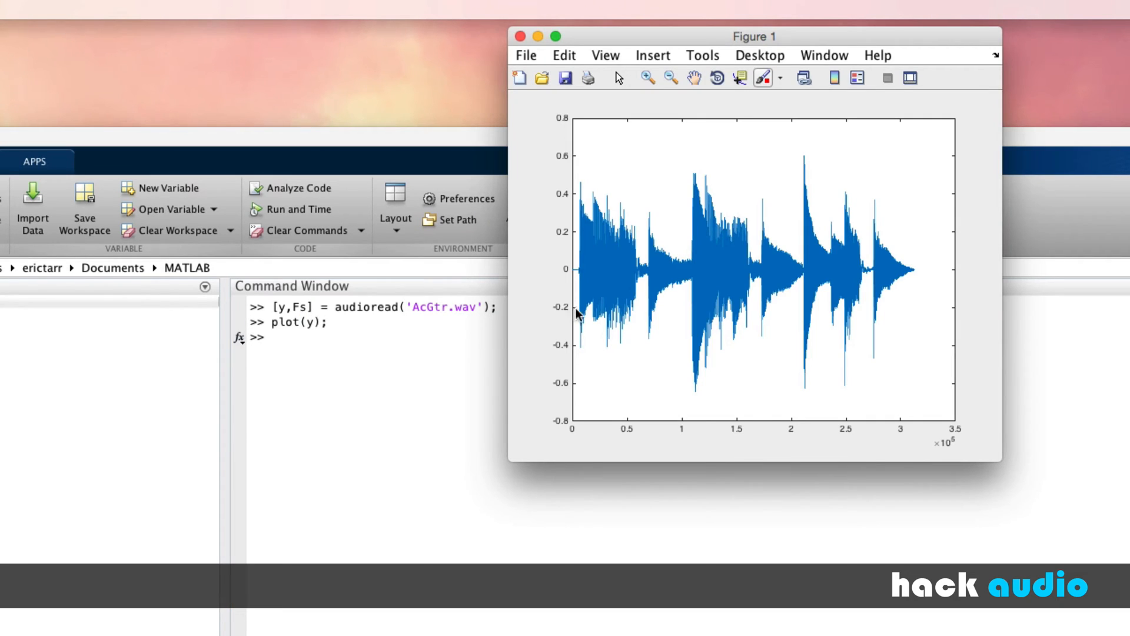
pyautogui.moveTo(522, 36)
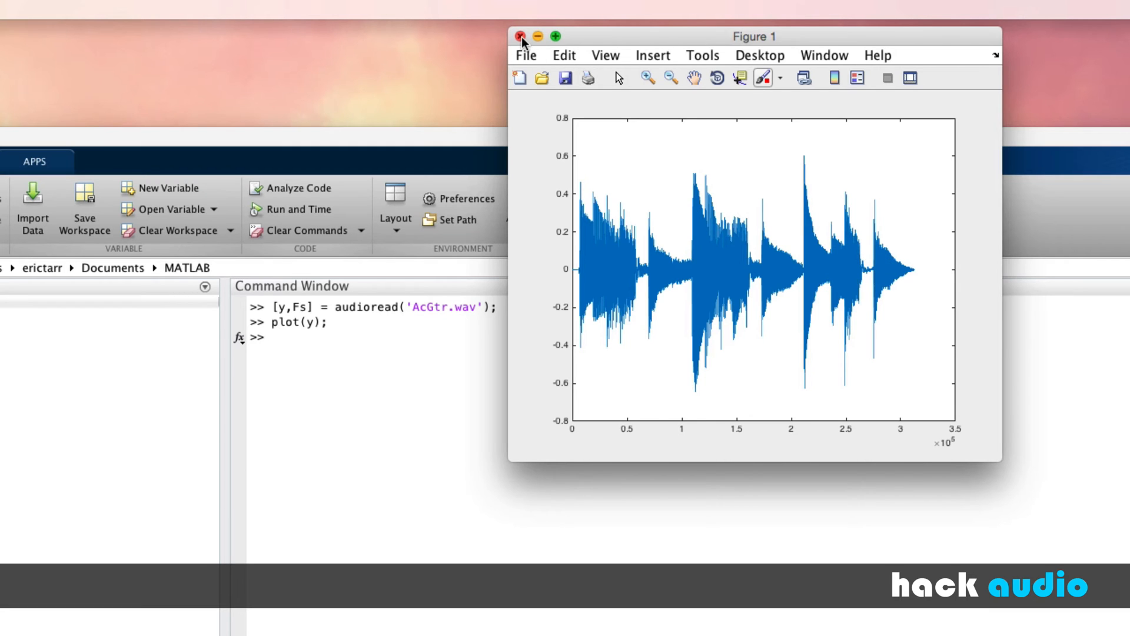
pyautogui.click(520, 36)
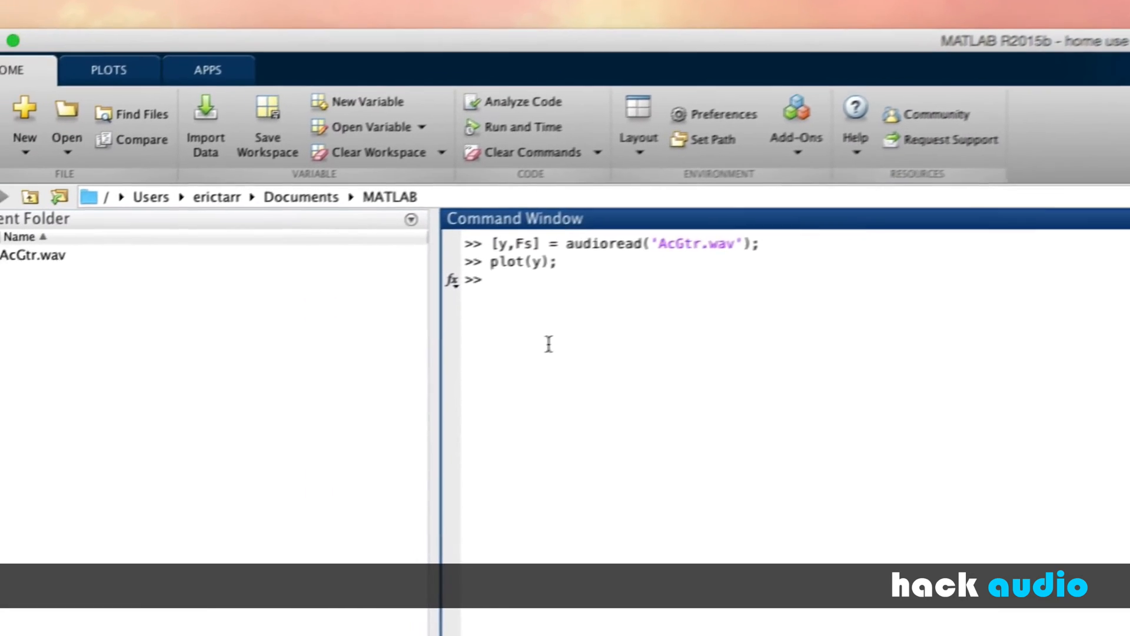
# - Play the guitar recording with sound(y,Fs) at its original sample rate
pyautogui.write('sound')
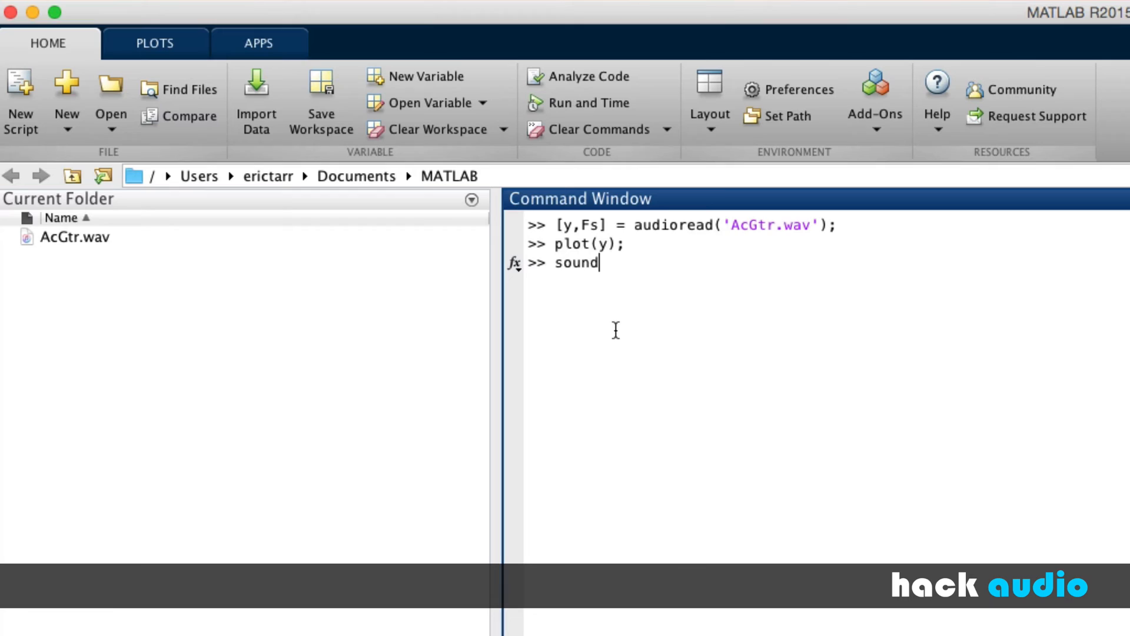
pyautogui.write('(y,Fs);')
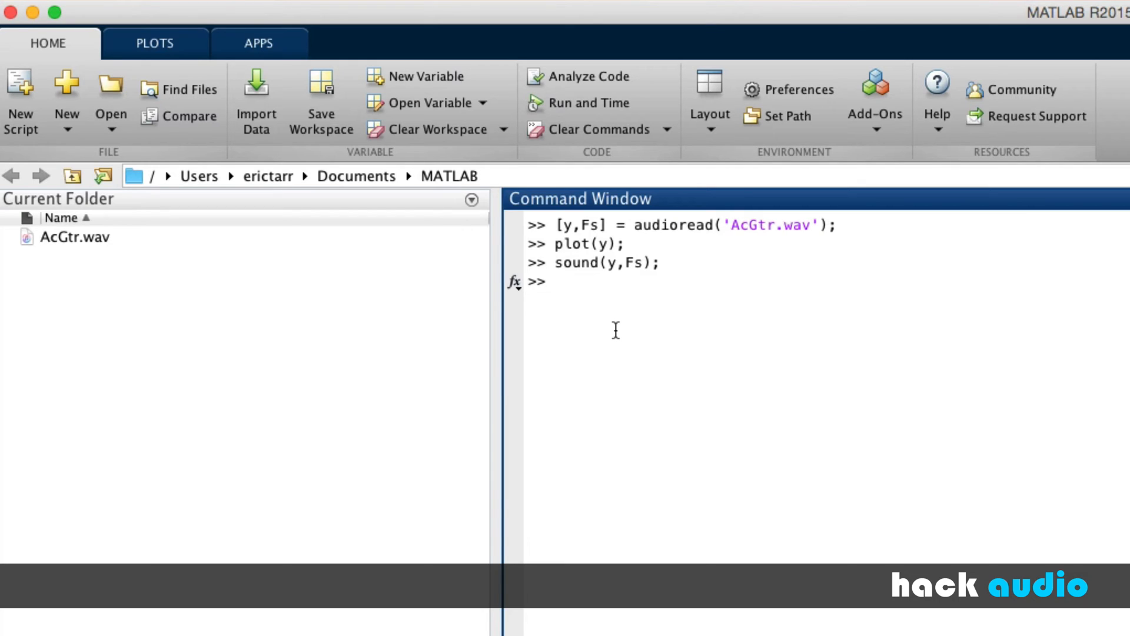
# - Enter audiowrite('newFile.wav',y,Fs); on the command line without running it
pyautogui.write('au')
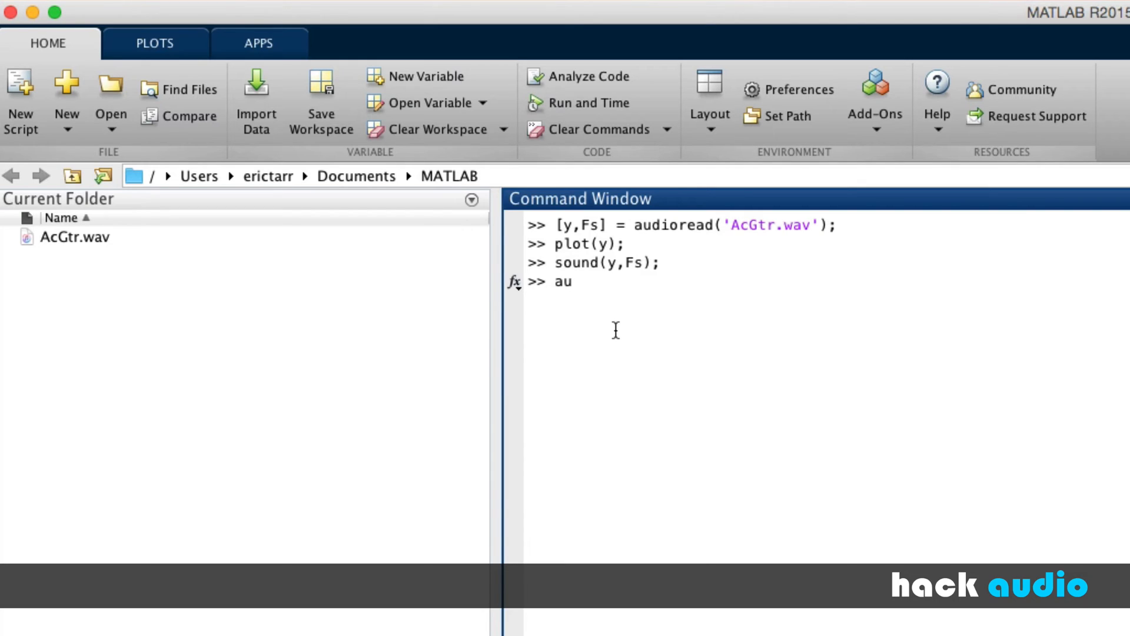
pyautogui.write('dio')
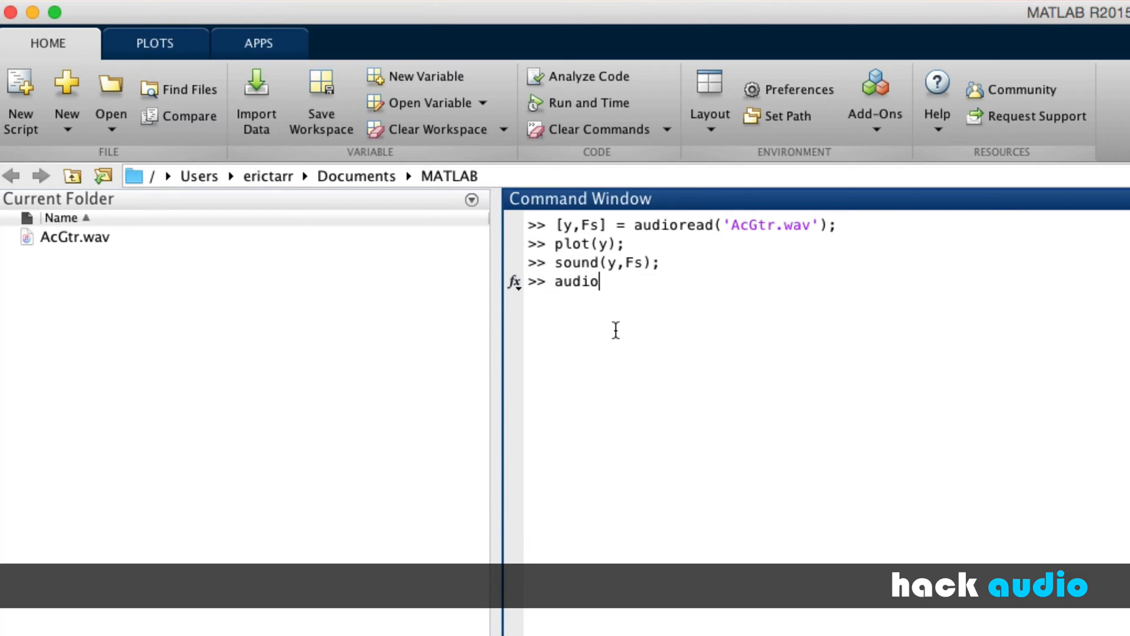
pyautogui.write('wr')
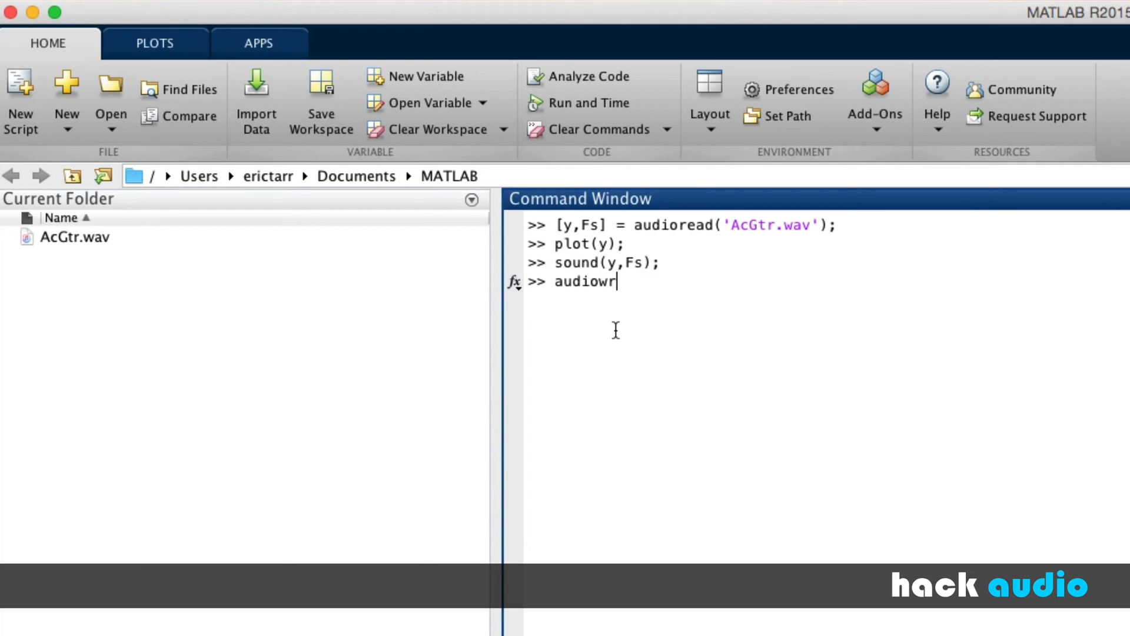
pyautogui.write('ite(')
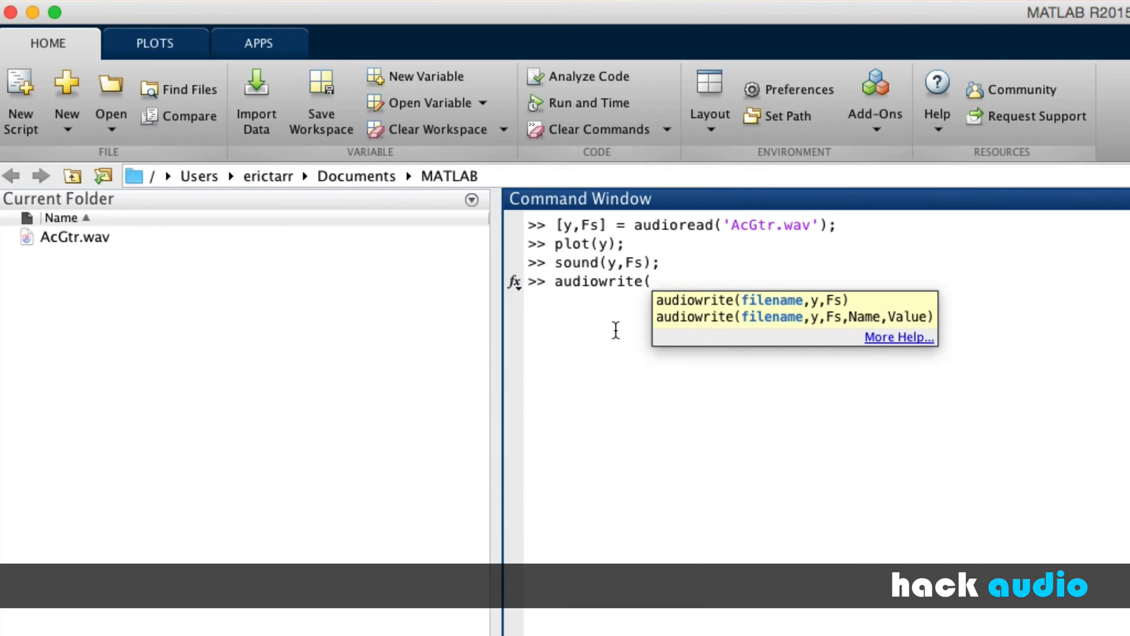
pyautogui.write("'")
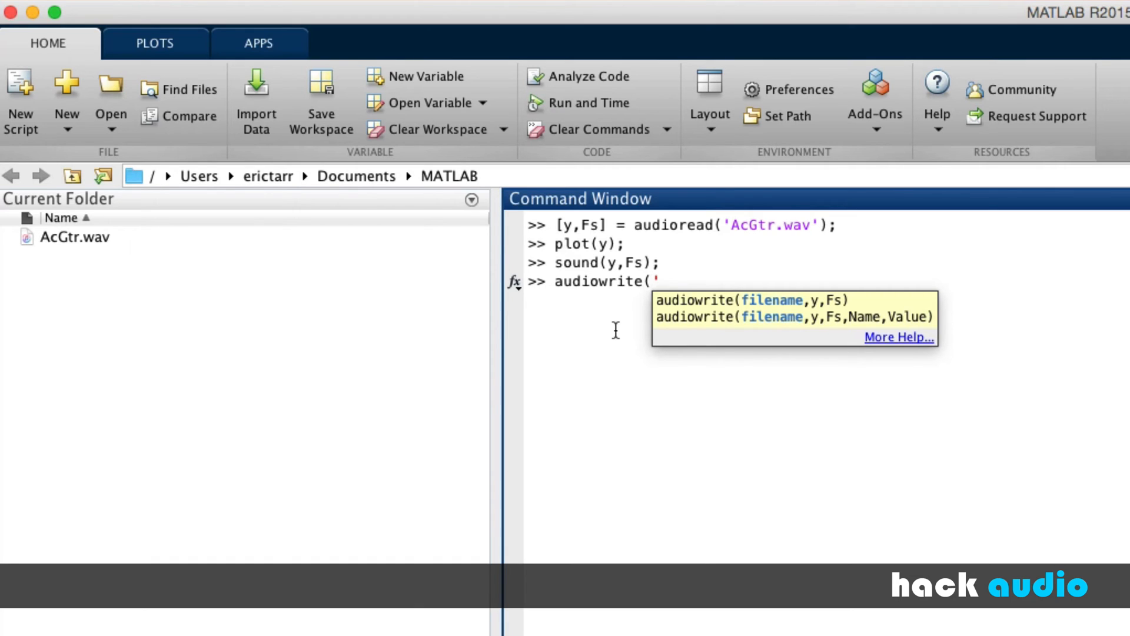
pyautogui.write('new')
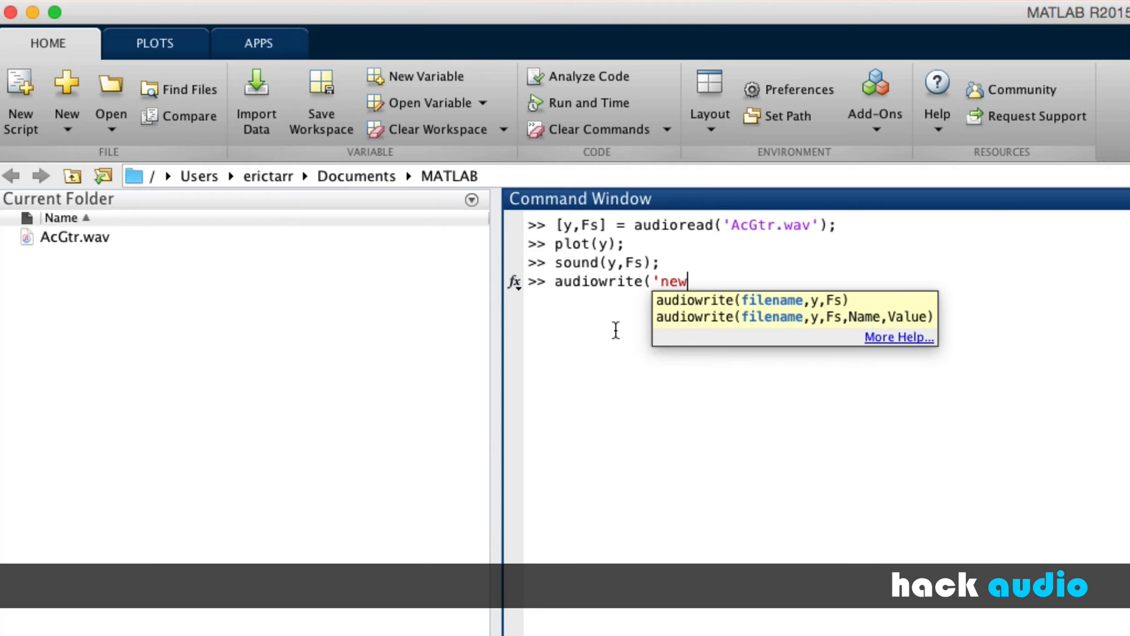
pyautogui.write('File.wav')
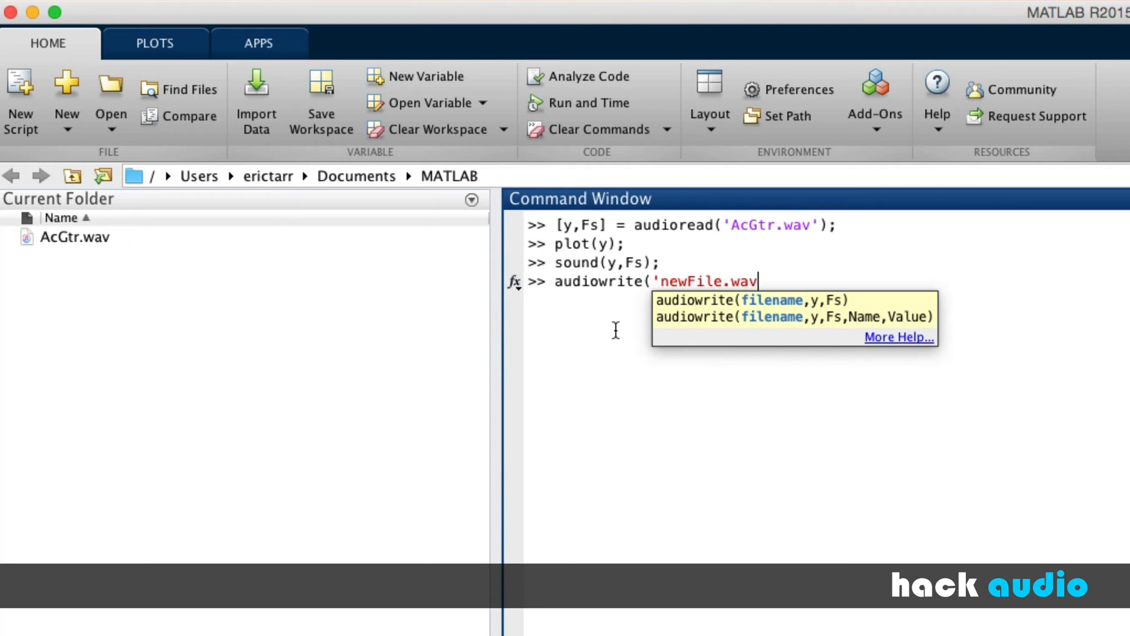
pyautogui.write("',")
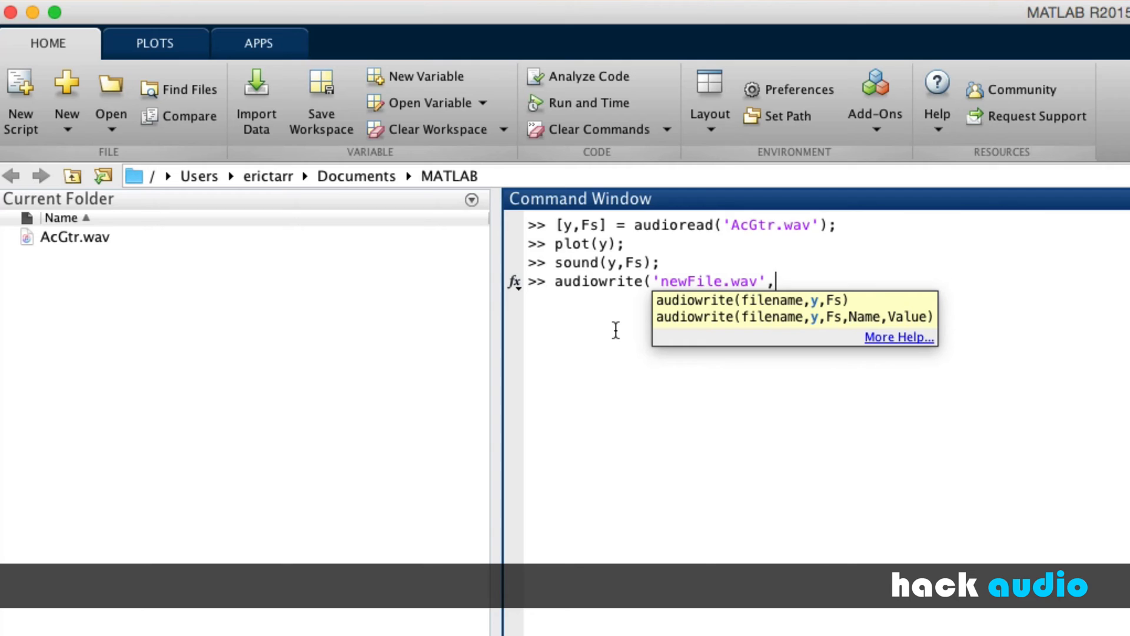
pyautogui.write('y')
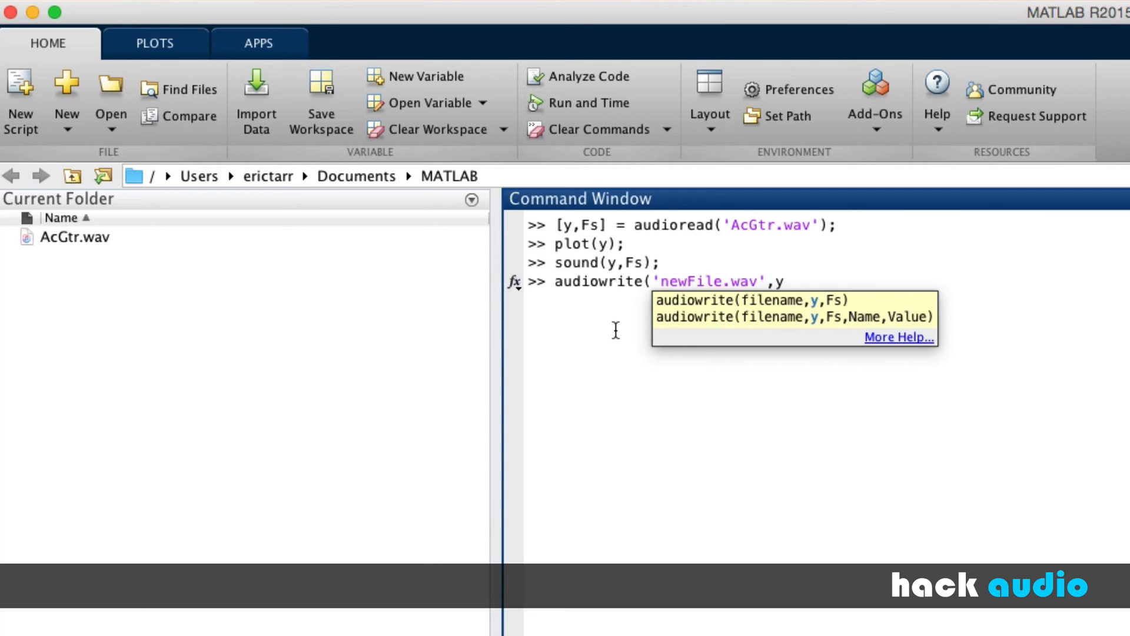
pyautogui.write('Fs')
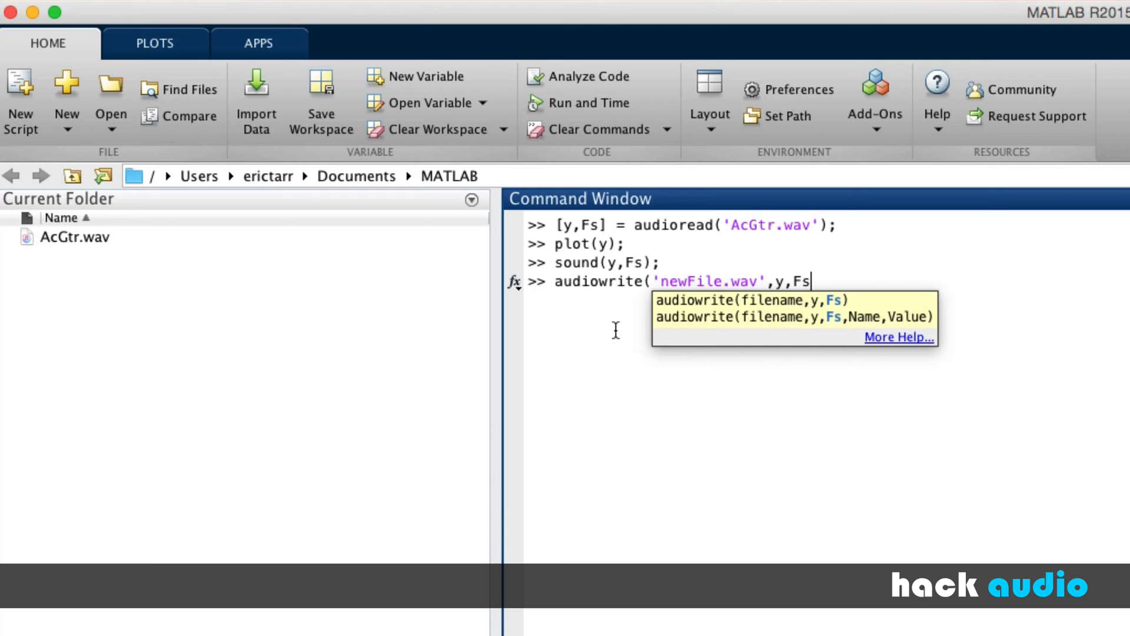
pyautogui.write(')')
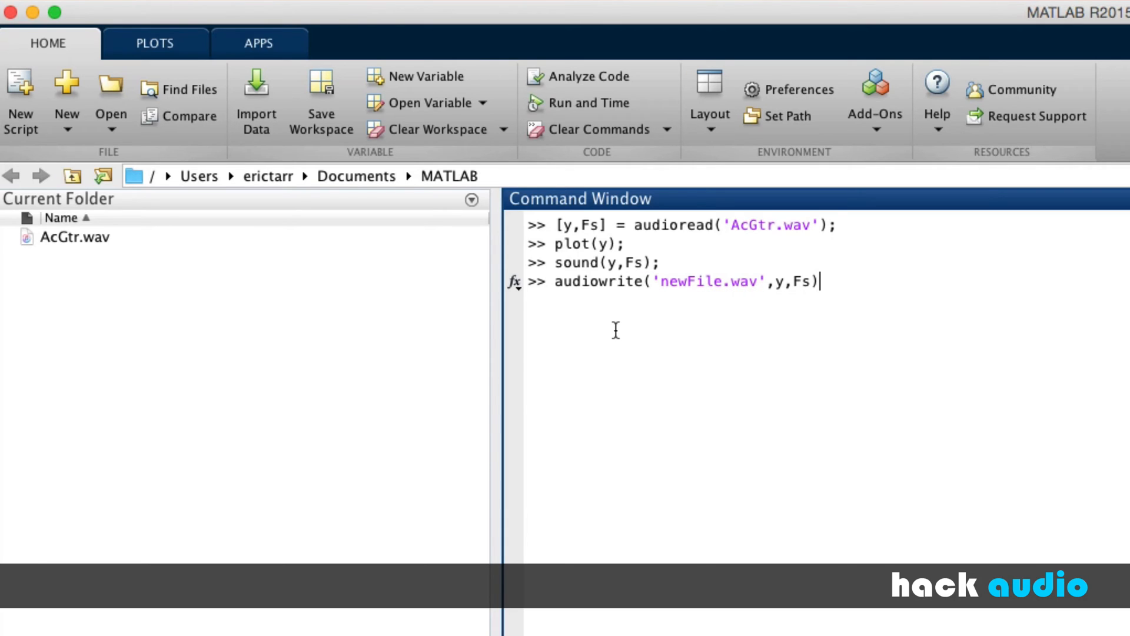
pyautogui.write(';')
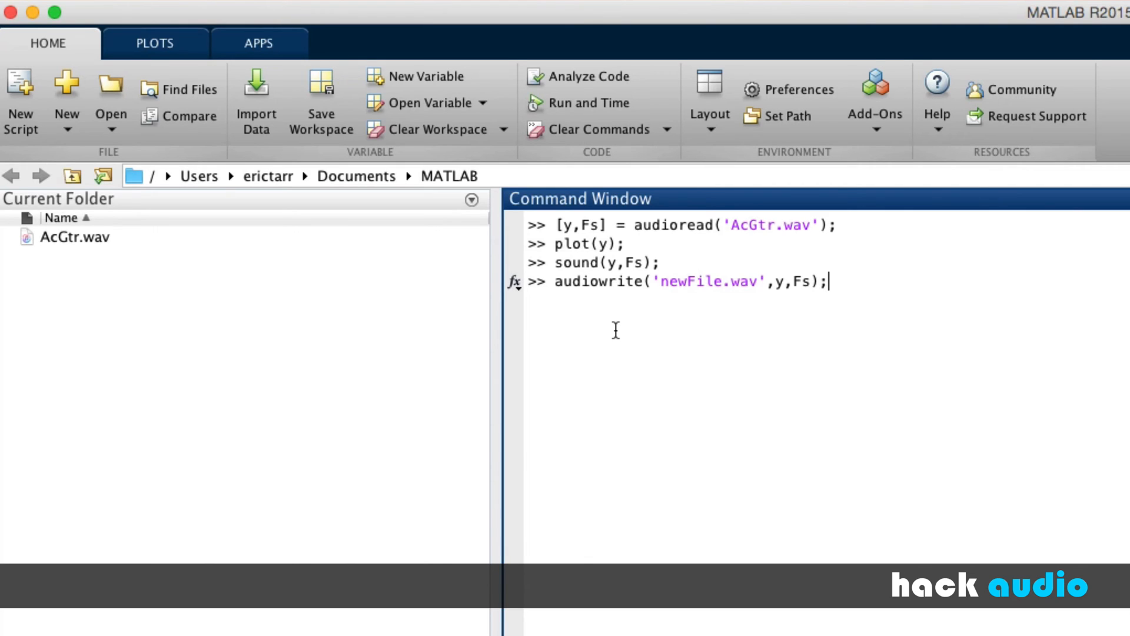
# - Run the audiowrite command so newFile.wav appears in the current folder
pyautogui.press('enter')
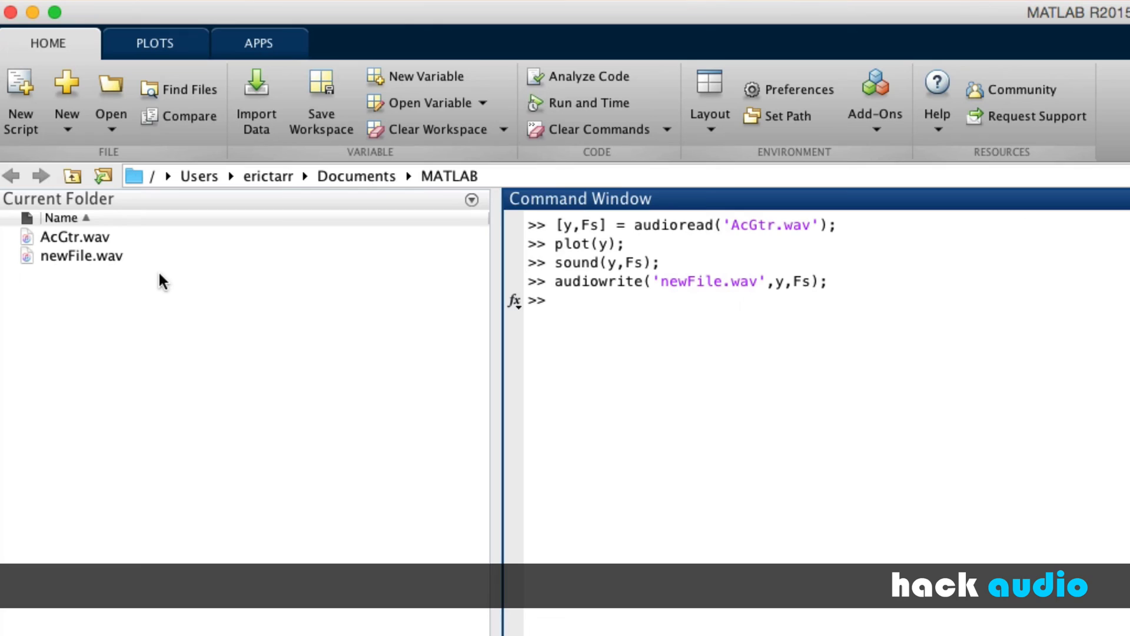
pyautogui.moveTo(842, 448)
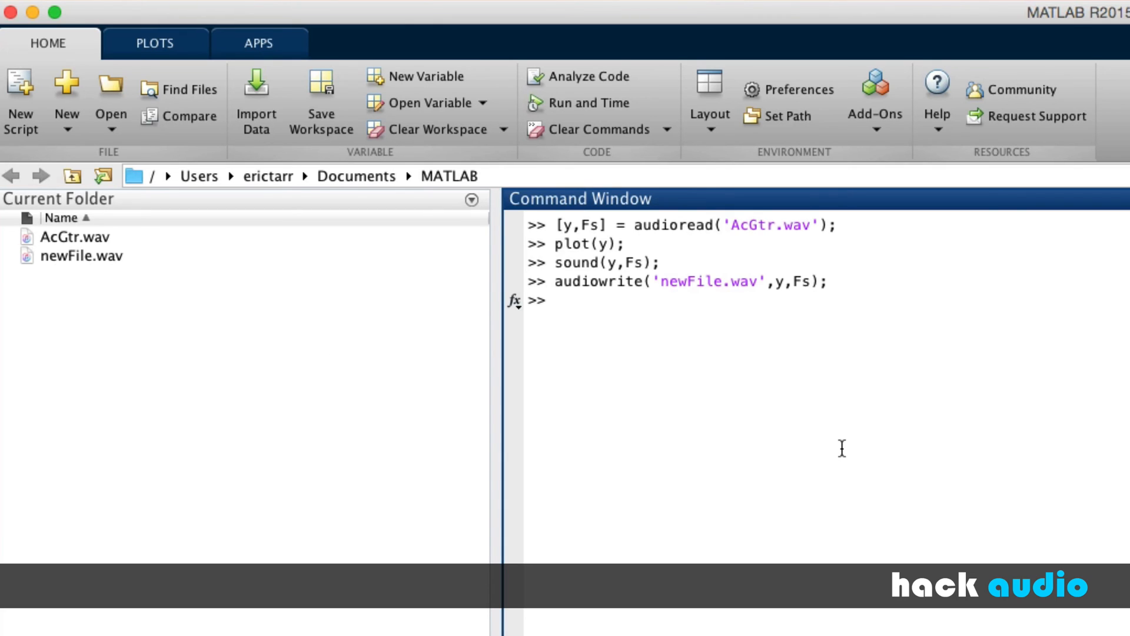
pyautogui.moveTo(696, 299)
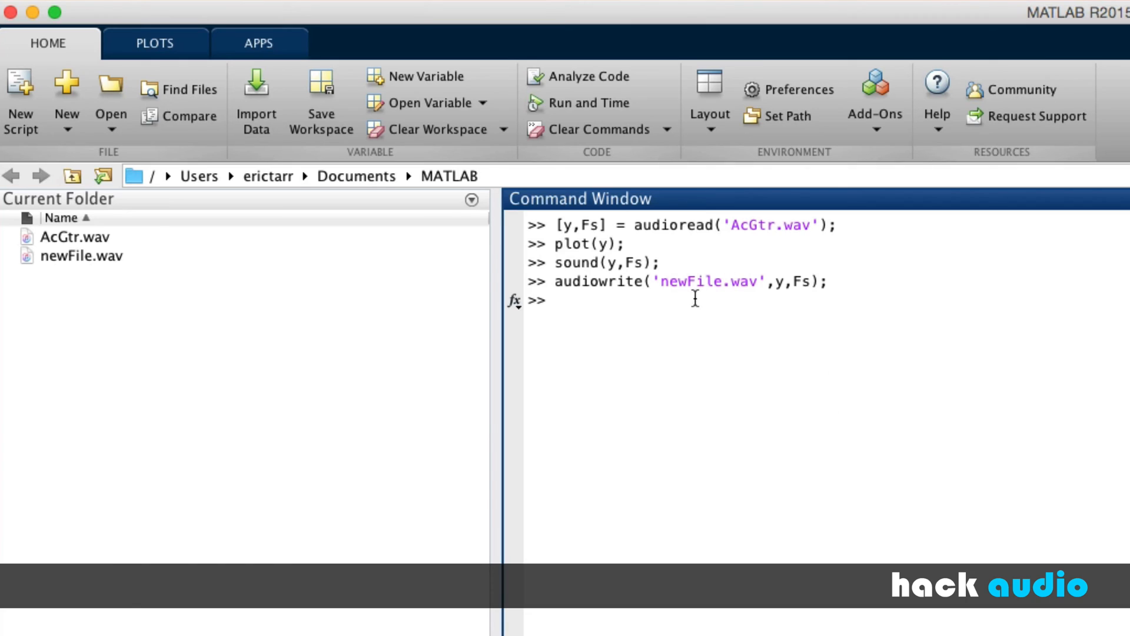
pyautogui.moveTo(713, 226)
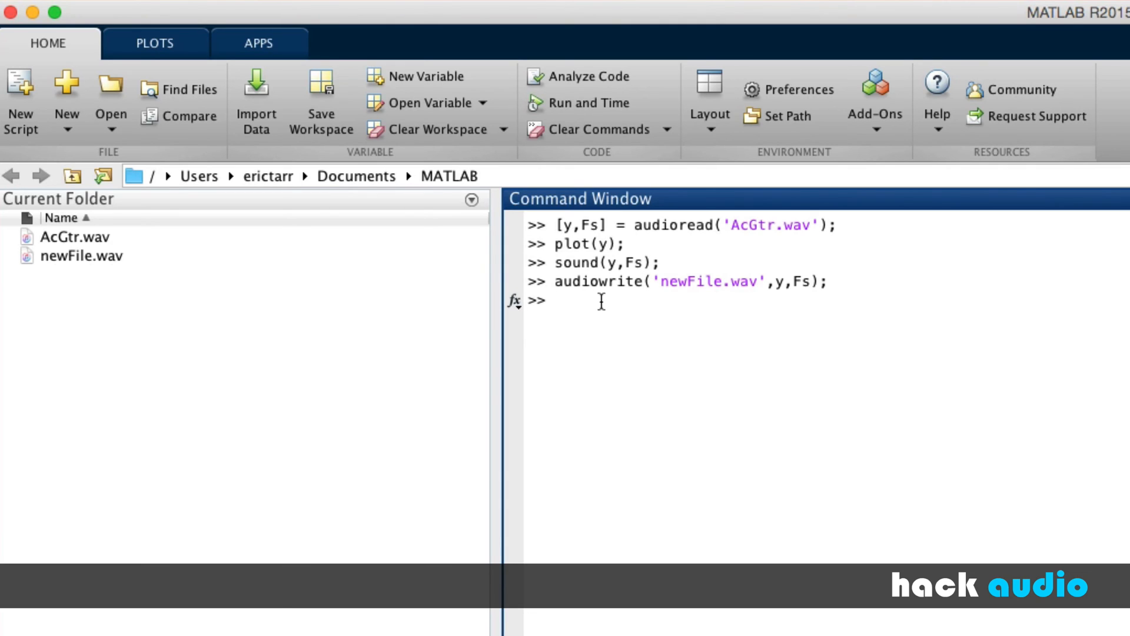
pyautogui.moveTo(218, 356)
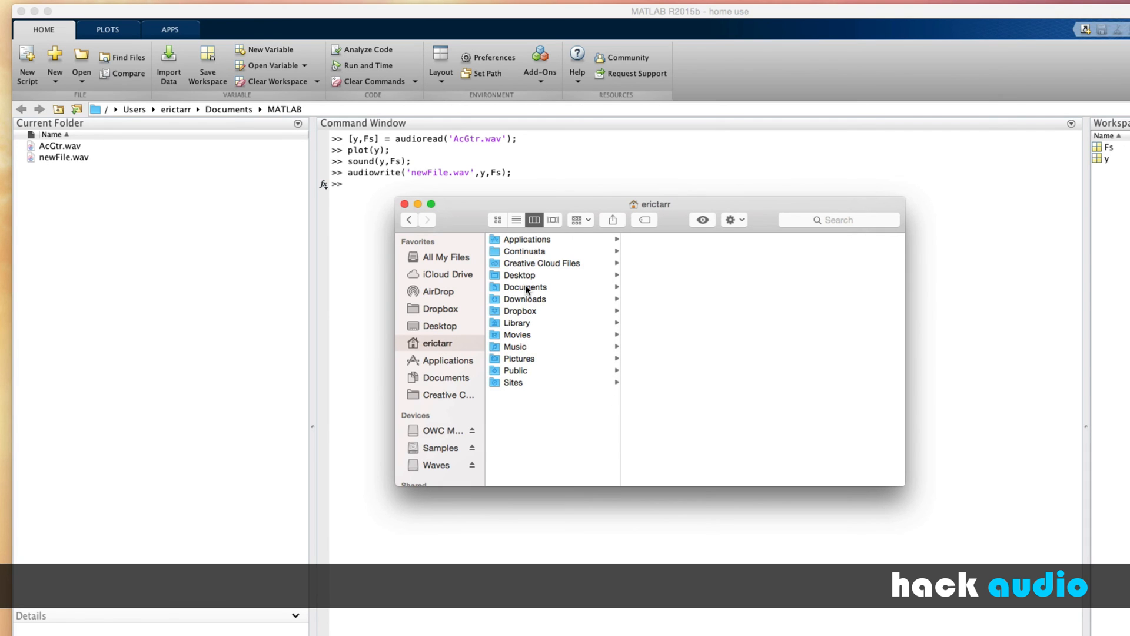
# - Navigate Finder to Documents > MATLAB, listing AcGtr.wav and newFile.wav
pyautogui.click(524, 288)
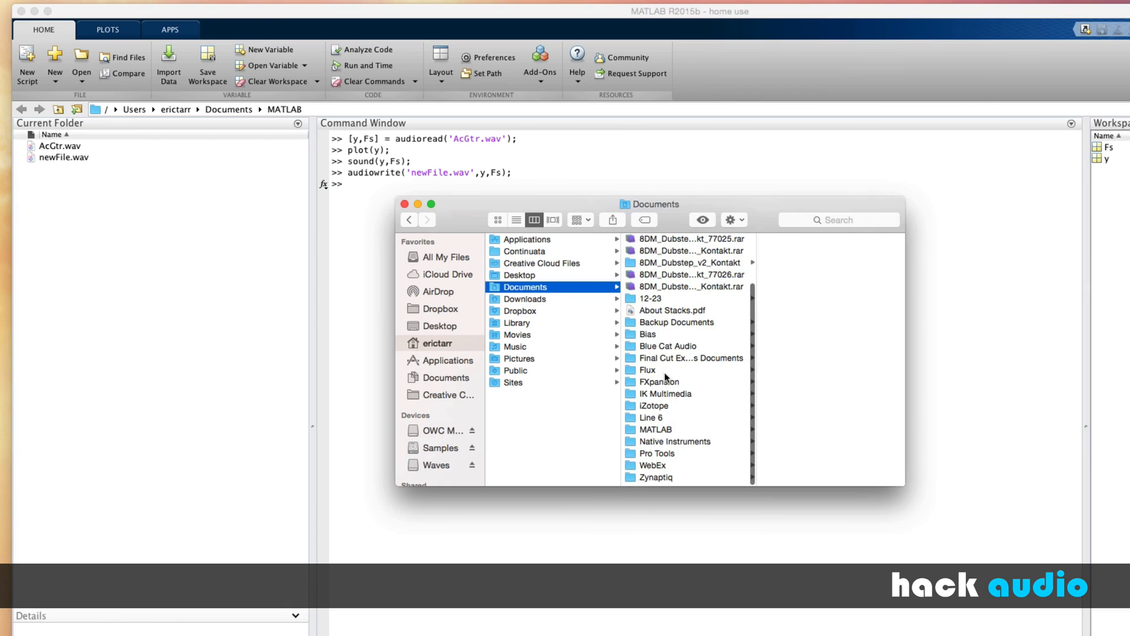
pyautogui.click(655, 429)
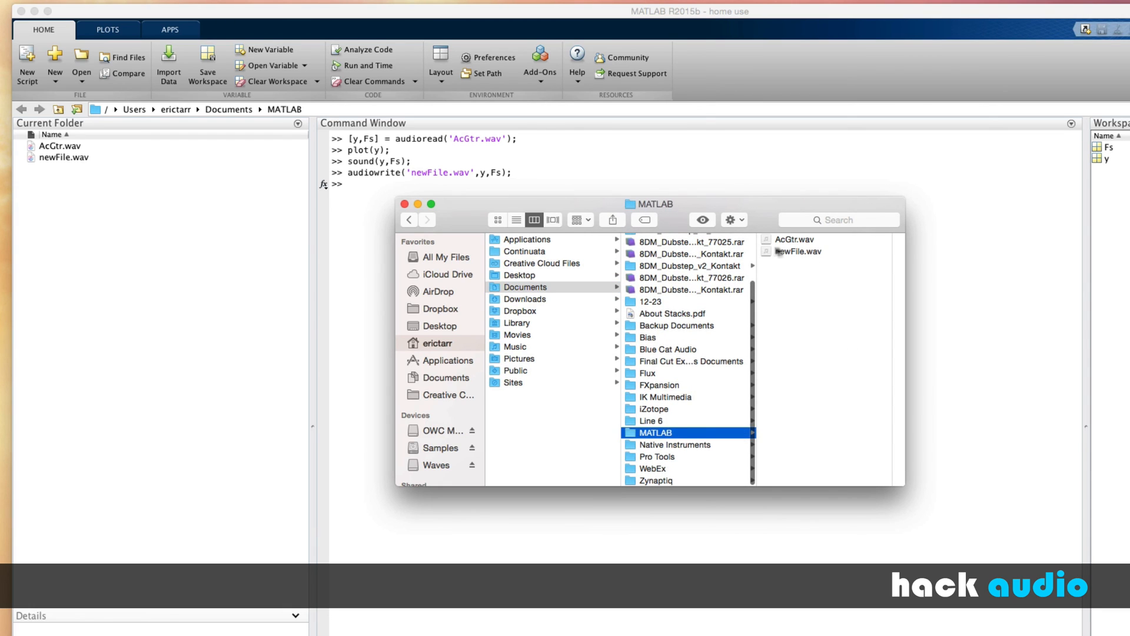